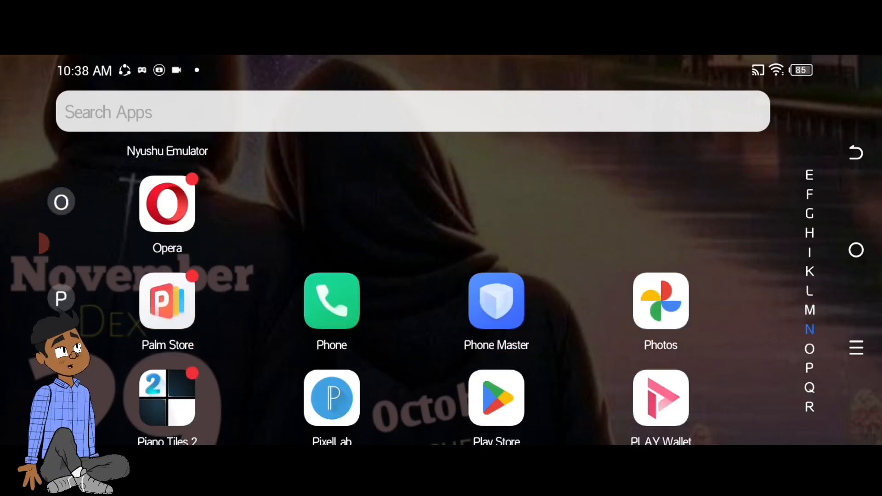
- Search the Play Store for 'ep' and pick the 'epsxe' recent search
{"action": "left_click", "coordinate": [496, 397]}
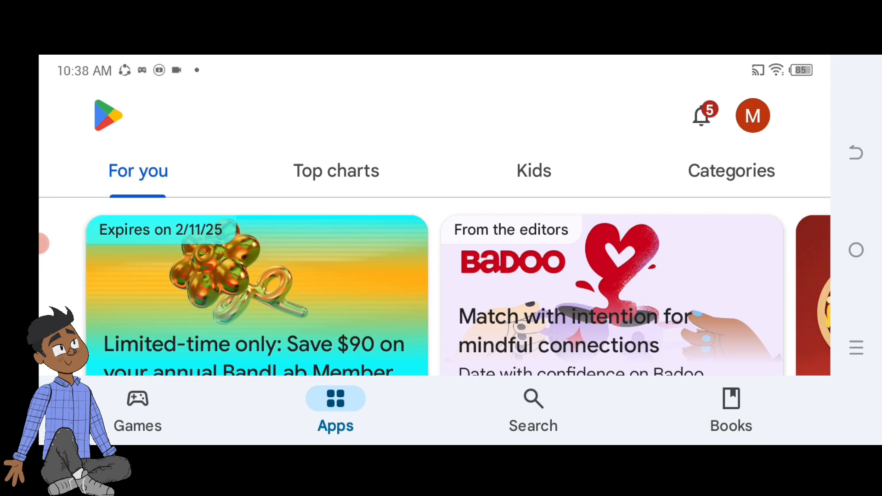
{"action": "left_click", "coordinate": [532, 410]}
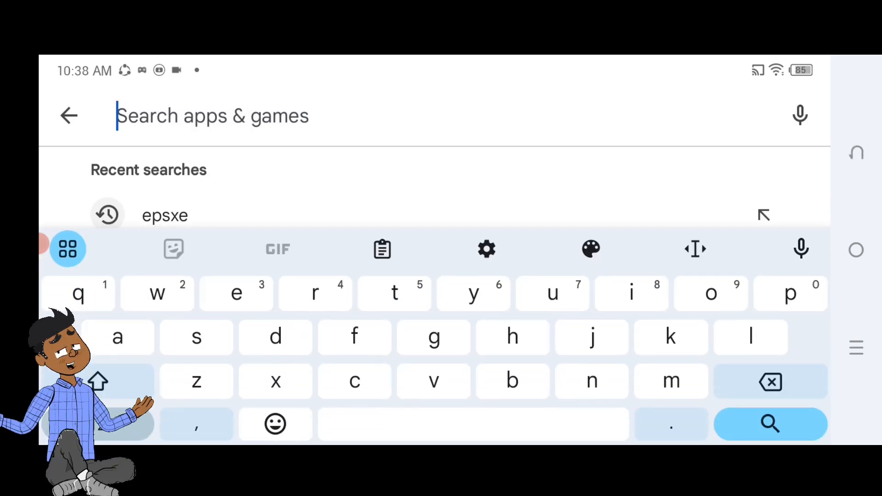
{"action": "type", "text": "ep"}
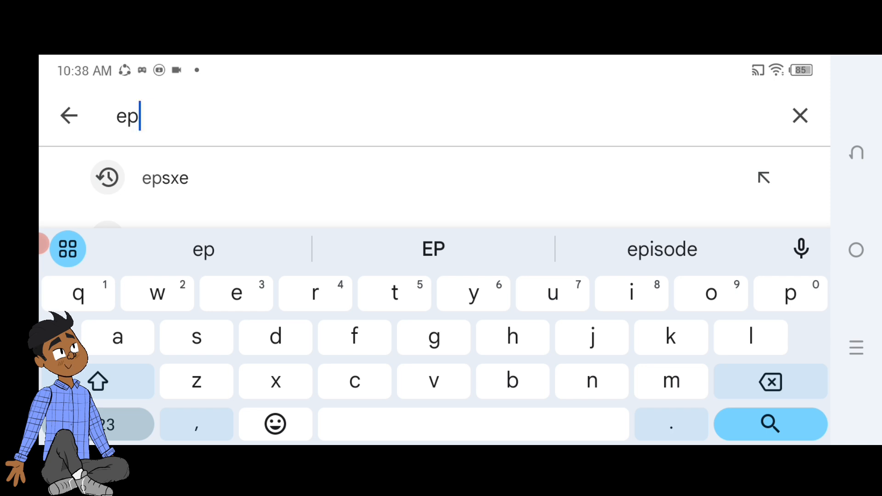
{"action": "left_click", "coordinate": [165, 177]}
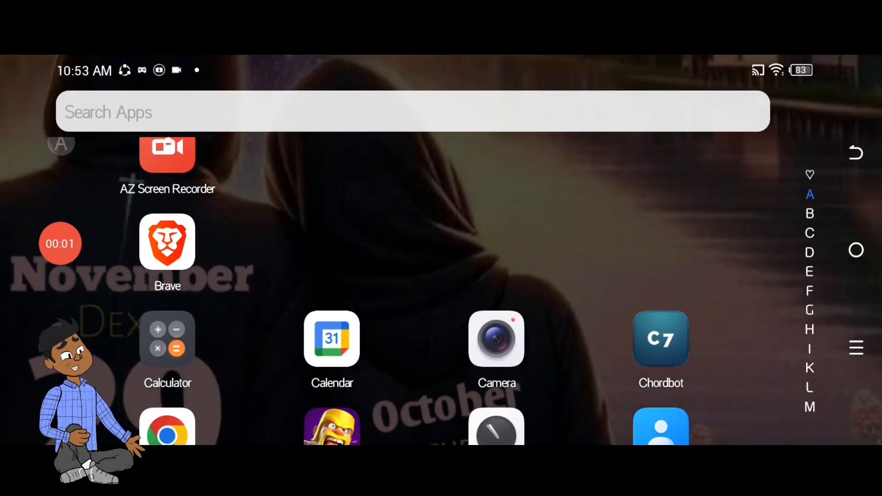
- Scroll the app drawer down toward Opera
{"action": "scroll", "scroll_direction": "down", "scroll_amount": 3}
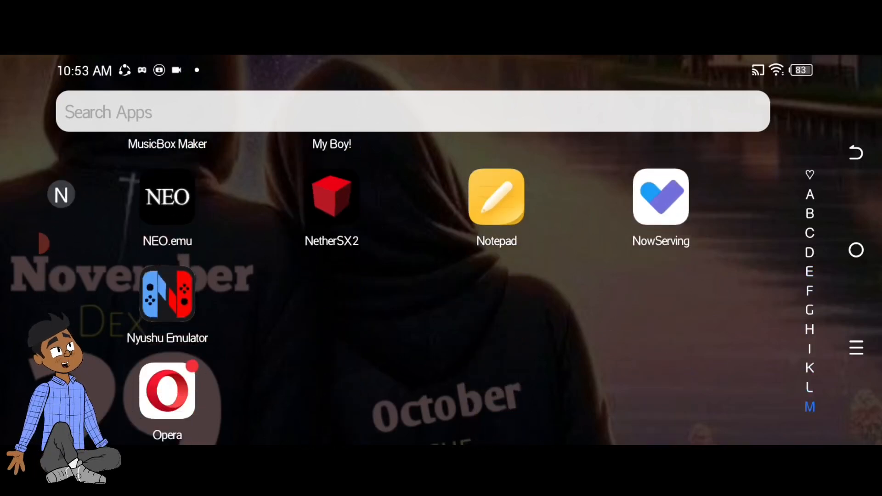
{"action": "scroll", "scroll_direction": "down", "scroll_amount": 3}
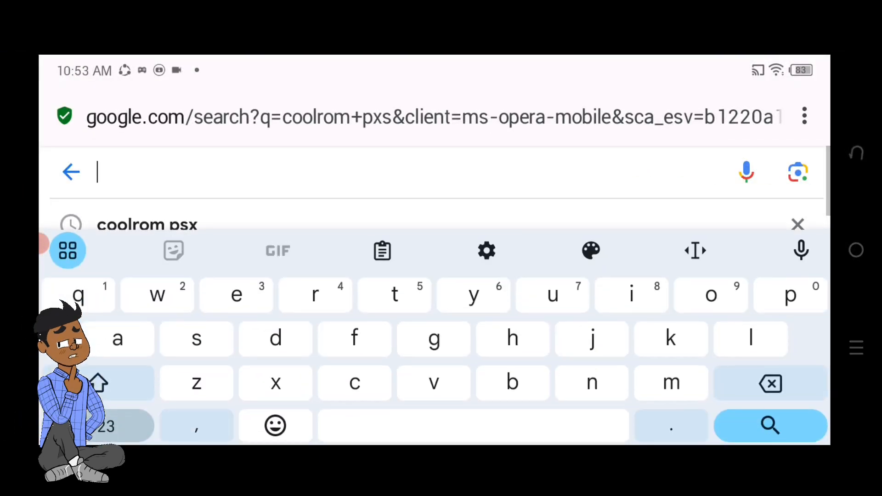
- Search Google for 'coolrom psx' and reach CoolROM's Sony Playstation ISOs featured games
{"action": "type", "text": "coolrom"}
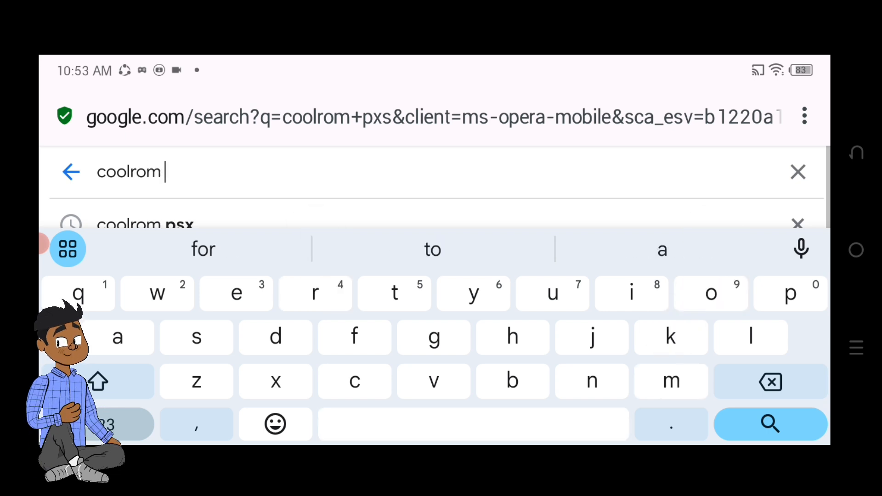
{"action": "type", "text": "psx"}
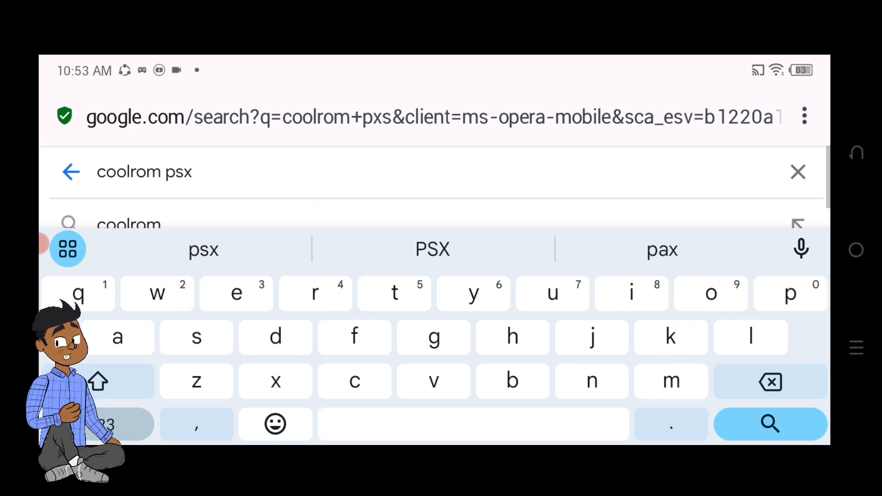
{"action": "left_click", "coordinate": [770, 423]}
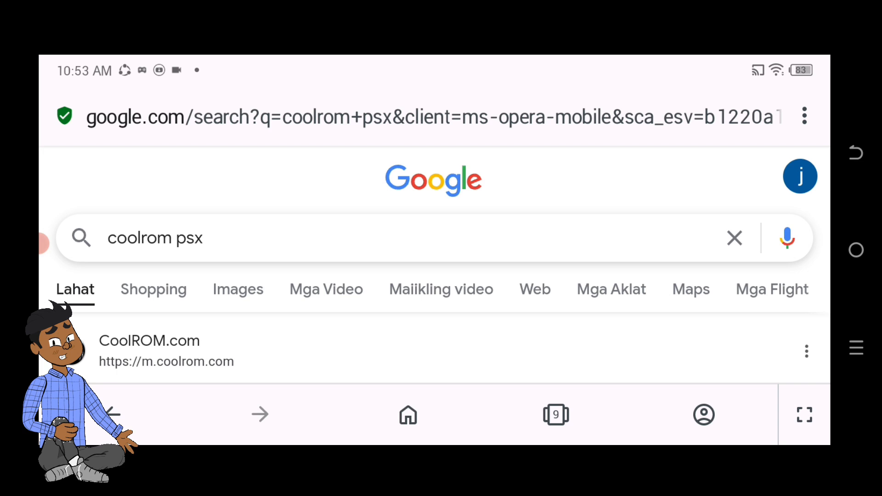
{"action": "scroll", "scroll_direction": "down", "scroll_amount": 3}
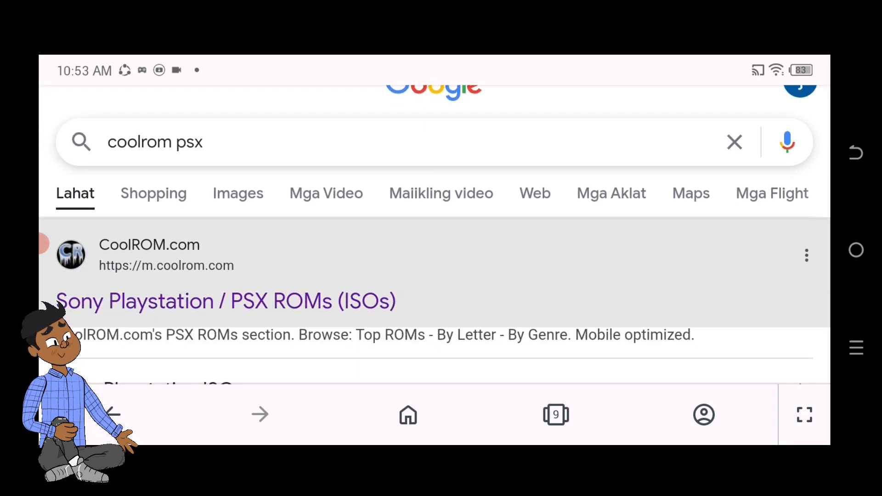
{"action": "left_click", "coordinate": [226, 301]}
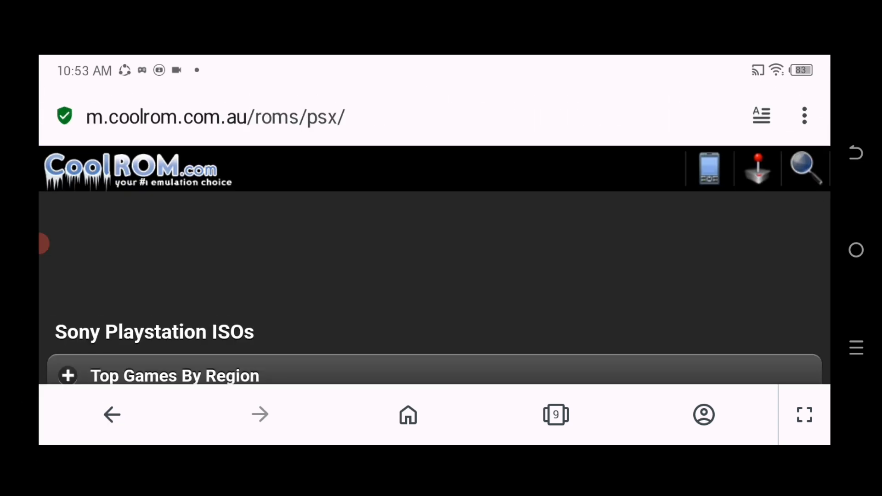
{"action": "scroll", "scroll_direction": "down", "scroll_amount": 3}
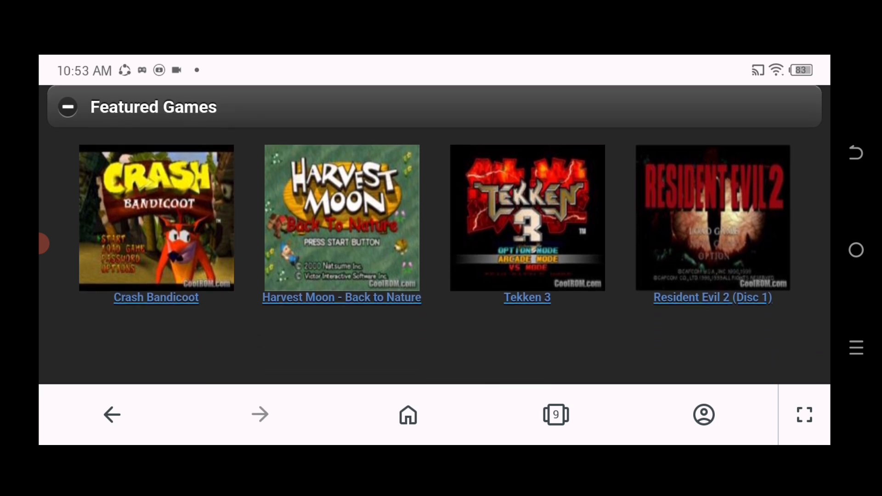
- Download the 461 MB Crash Bandicoot.7z file from its CoolROM game page
{"action": "left_click", "coordinate": [156, 297]}
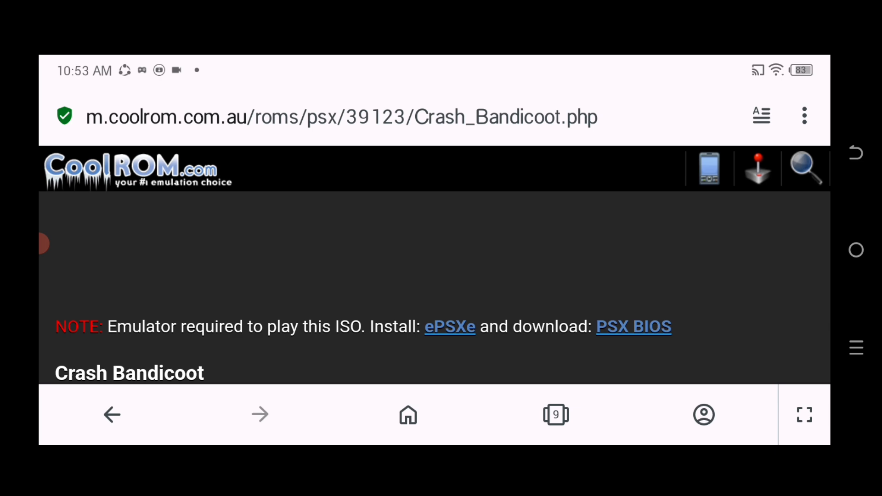
{"action": "scroll", "scroll_direction": "down", "scroll_amount": 3}
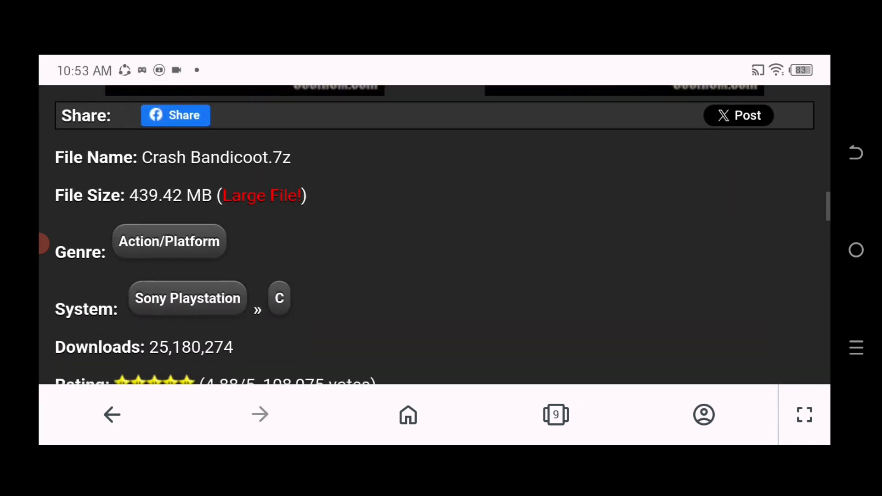
{"action": "scroll", "scroll_direction": "down", "scroll_amount": 3}
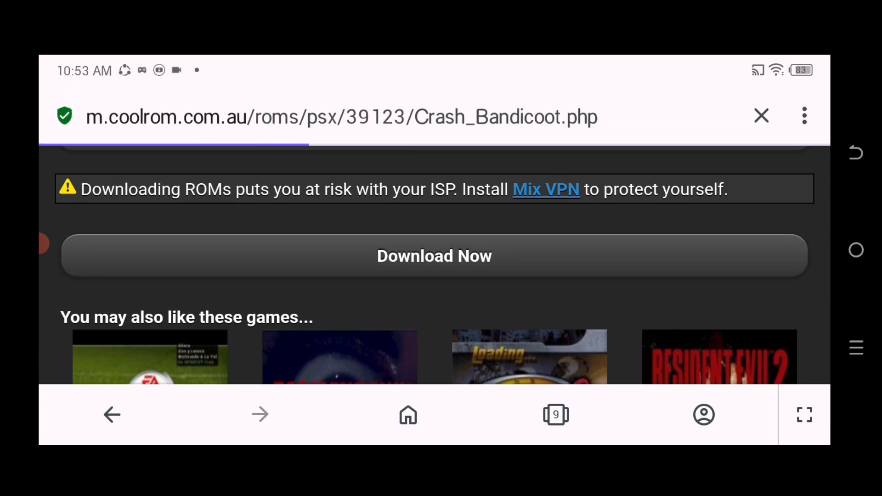
{"action": "left_click", "coordinate": [434, 256]}
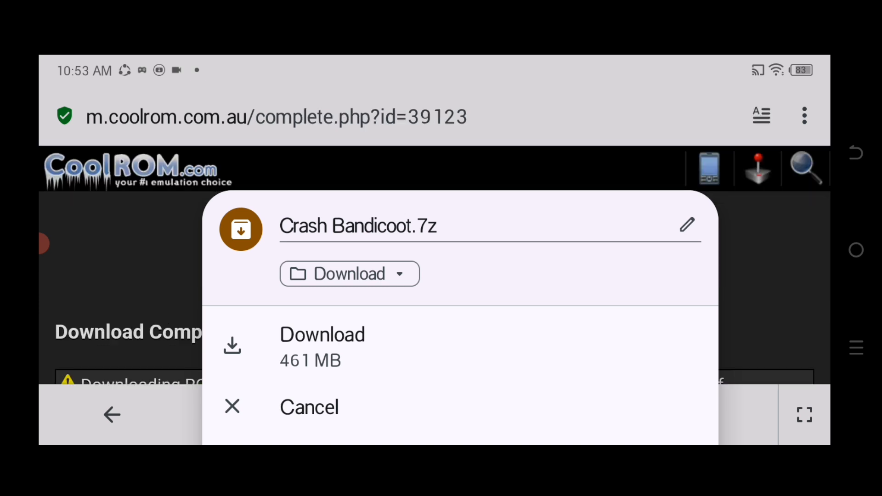
{"action": "left_click", "coordinate": [323, 334]}
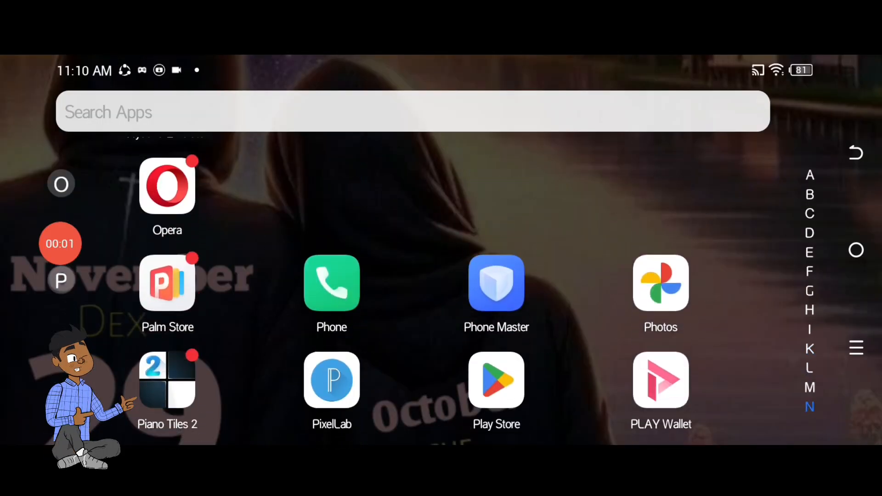
- Launch ZArchiver and browse to the Download folder listing Crash Bandicoot.7z
{"action": "scroll", "scroll_direction": "down", "scroll_amount": 3}
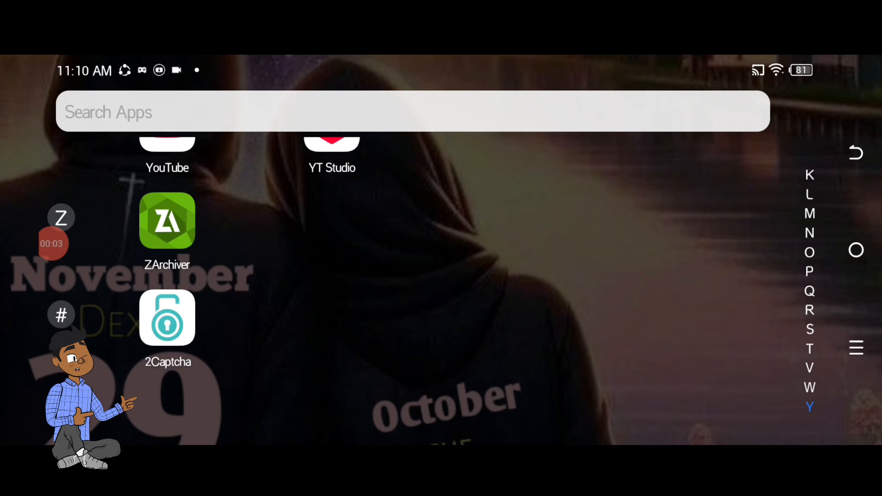
{"action": "left_click", "coordinate": [167, 221]}
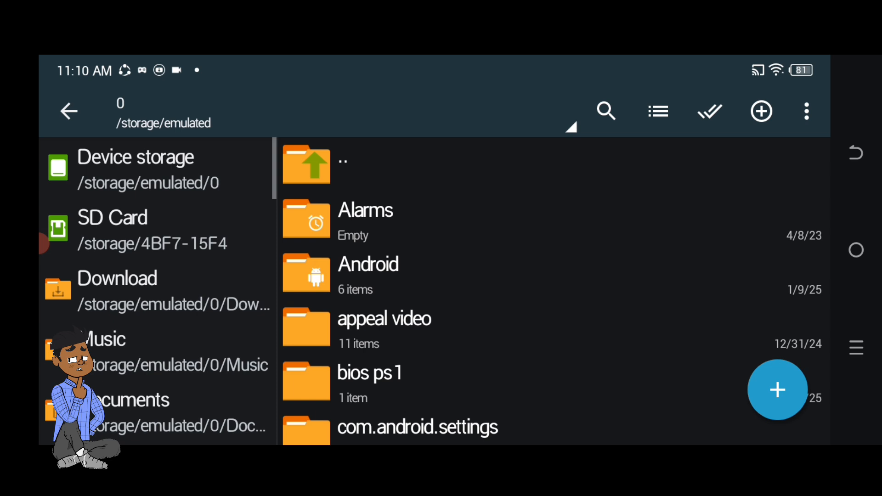
{"action": "scroll", "scroll_direction": "down", "scroll_amount": 3}
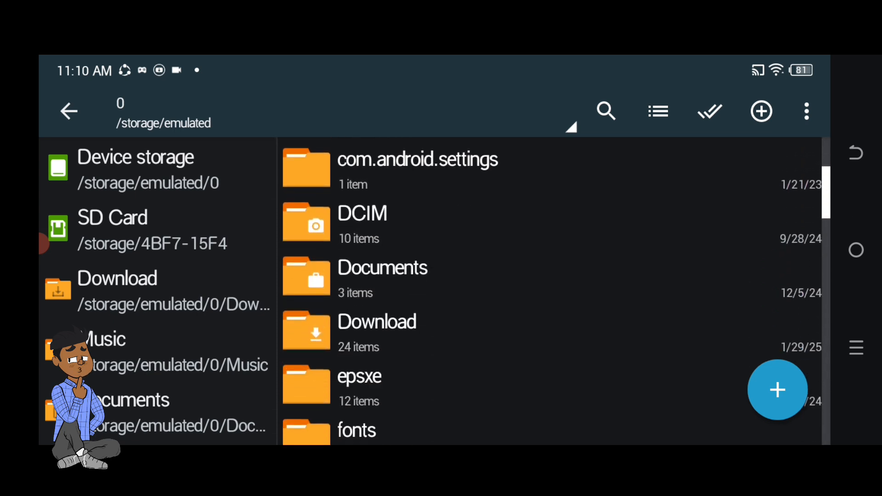
{"action": "left_click", "coordinate": [377, 331]}
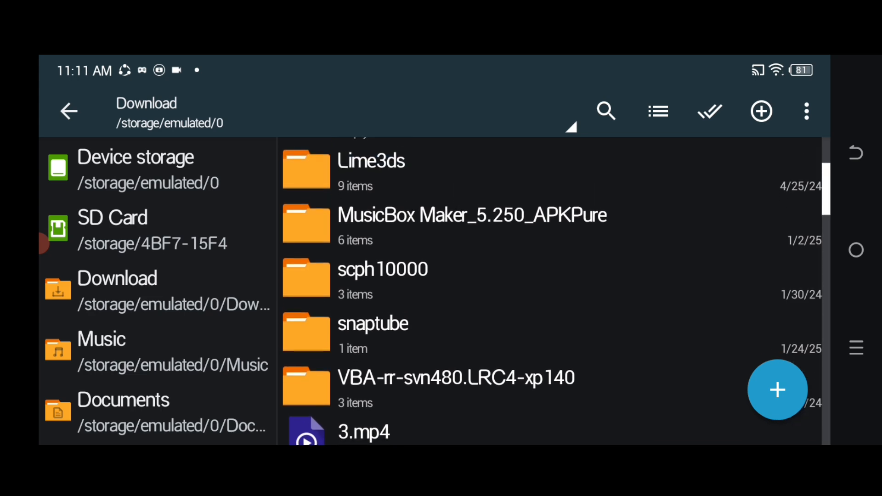
{"action": "scroll", "scroll_direction": "down", "scroll_amount": 3}
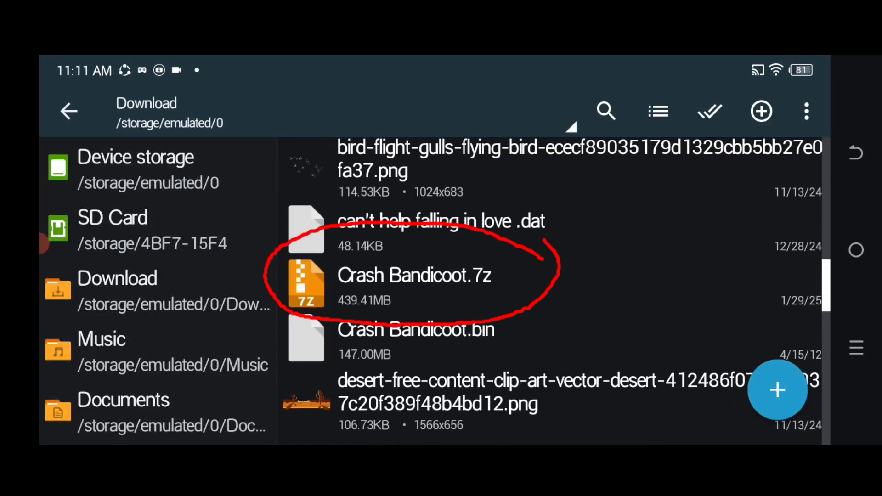
- Extract Crash Bandicoot.7z into Ps1 Games, replacing the existing readme.html, and return home
{"action": "left_click", "coordinate": [414, 276]}
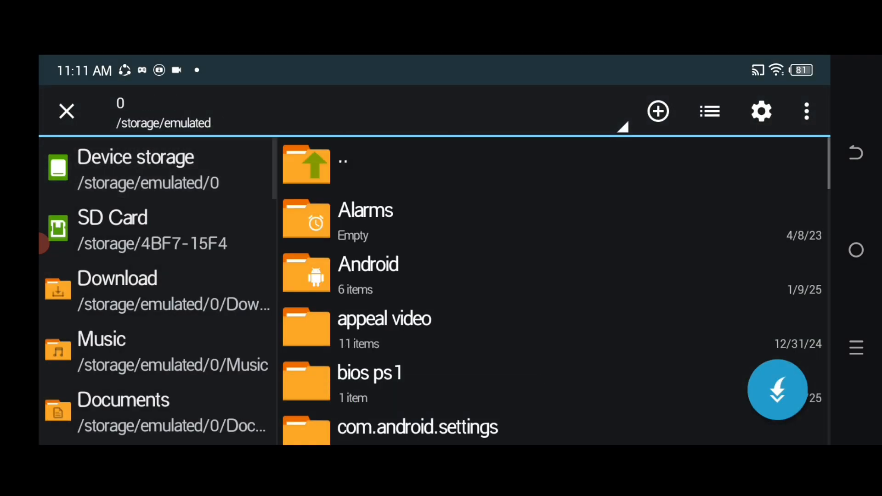
{"action": "scroll", "scroll_direction": "down", "scroll_amount": 3}
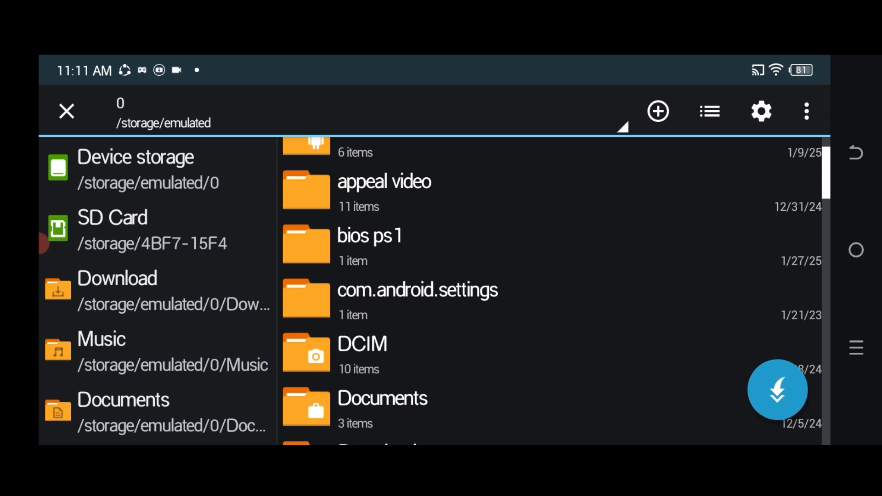
{"action": "scroll", "scroll_direction": "down", "scroll_amount": 3}
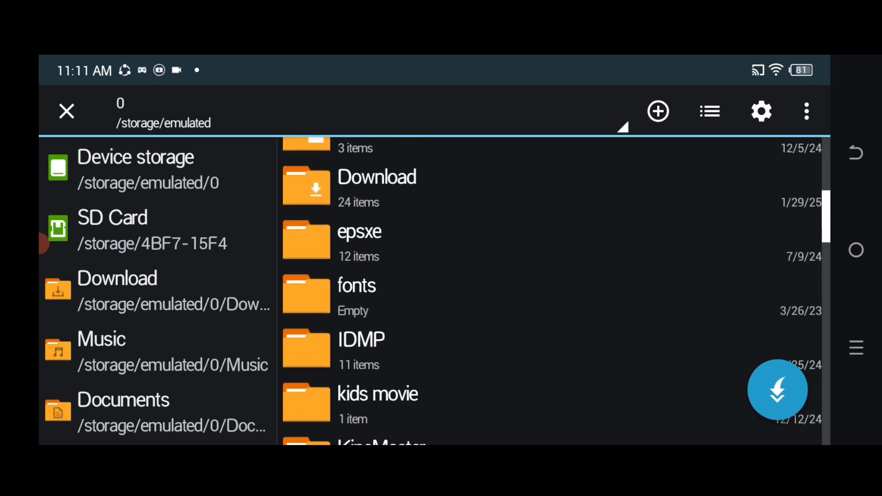
{"action": "scroll", "scroll_direction": "down", "scroll_amount": 3}
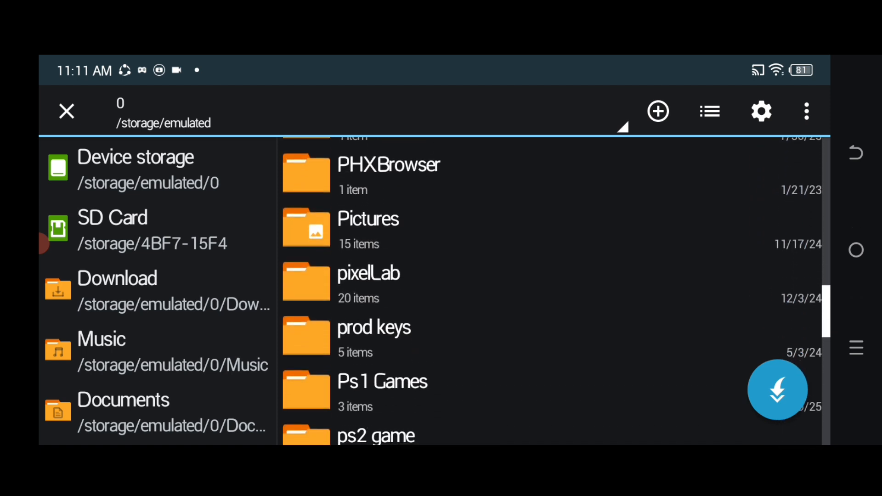
{"action": "scroll", "scroll_direction": "down", "scroll_amount": 3}
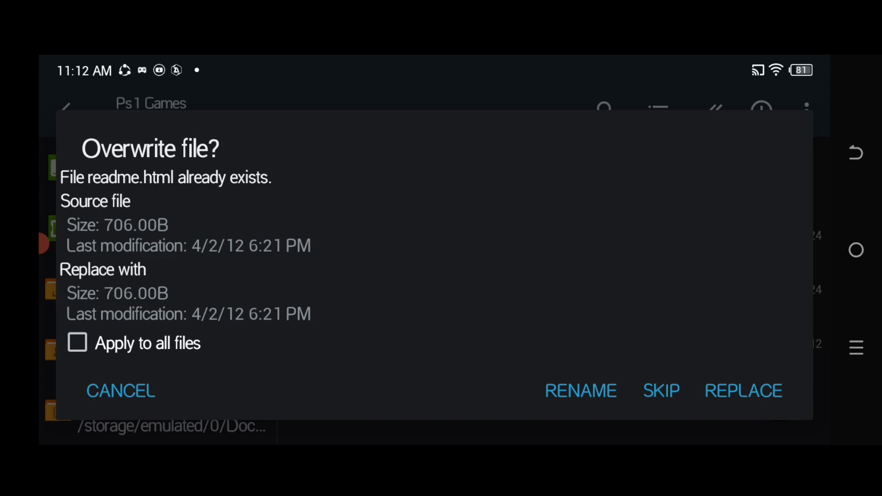
{"action": "left_click", "coordinate": [743, 392]}
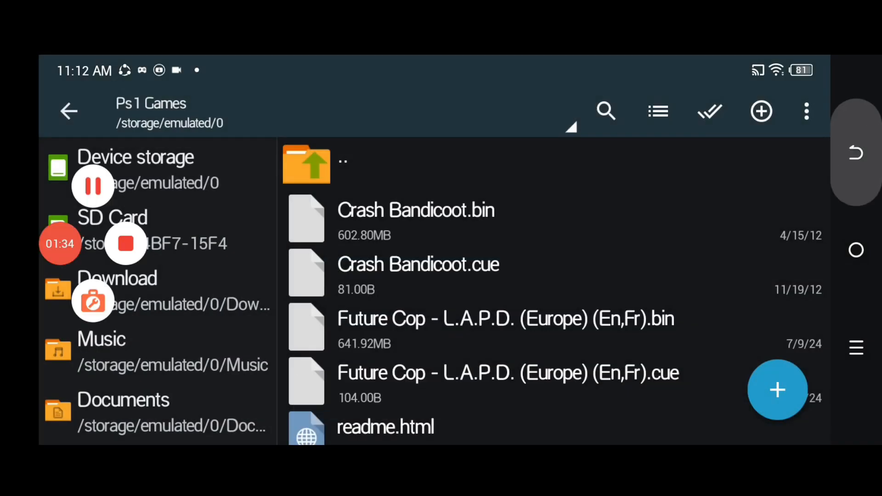
{"action": "left_click", "coordinate": [69, 111]}
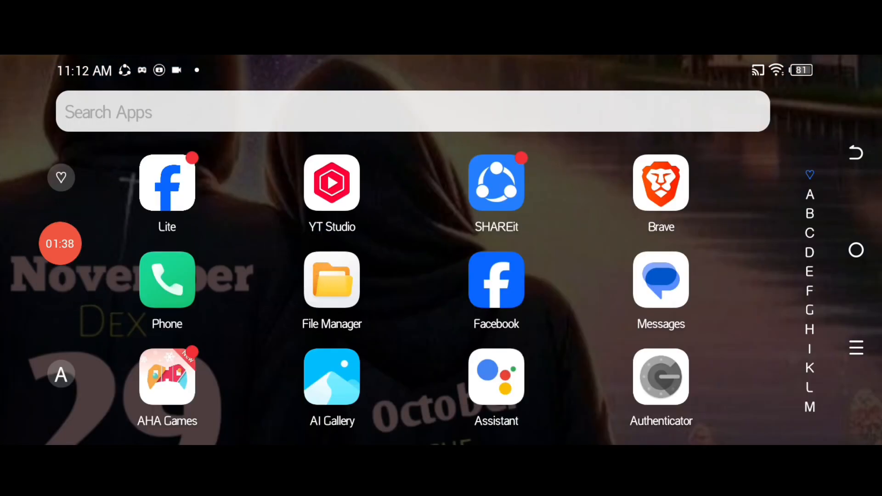
- Jump to the F section of the app drawer and open the Files app
{"action": "left_click", "coordinate": [810, 291]}
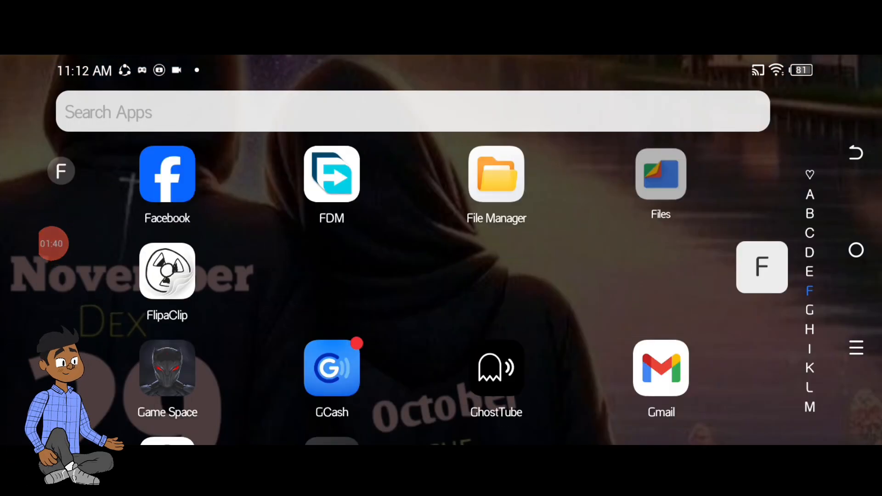
{"action": "left_click", "coordinate": [495, 175]}
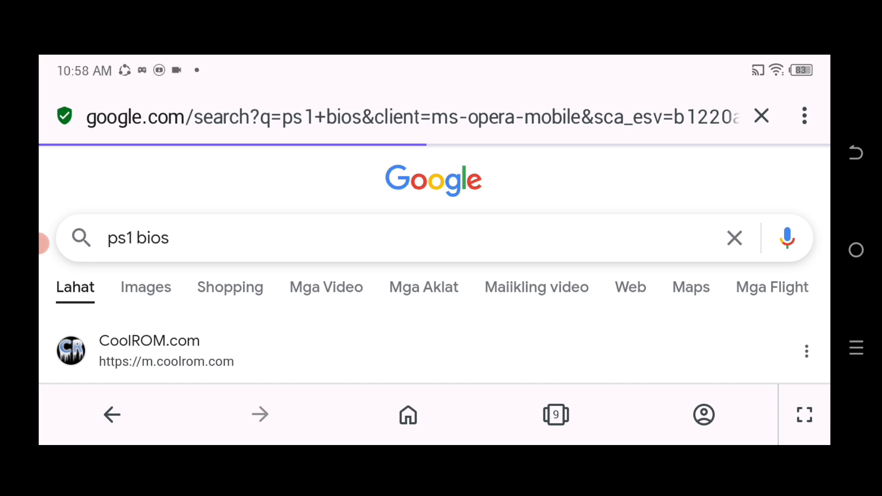
- Download the scph1001.bin PlayStation BIOS from CoolROM's PSX BIOS page
{"action": "scroll", "scroll_direction": "down", "scroll_amount": 3}
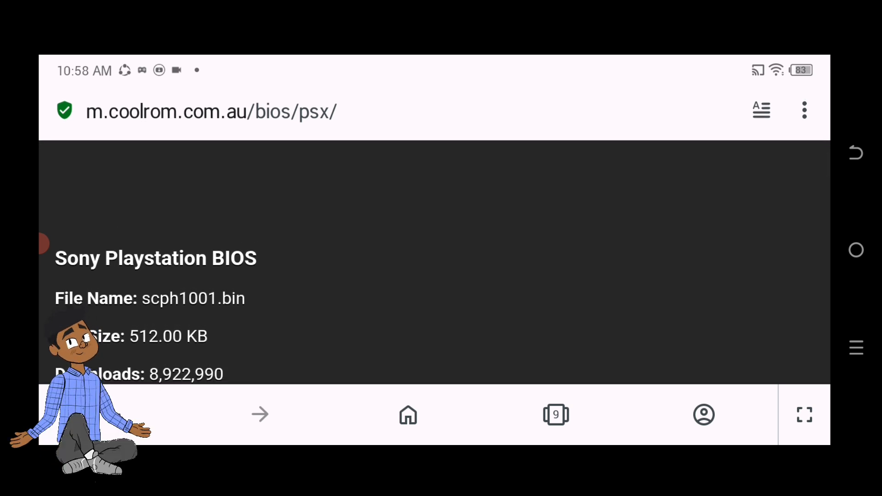
{"action": "scroll", "scroll_direction": "down", "scroll_amount": 3}
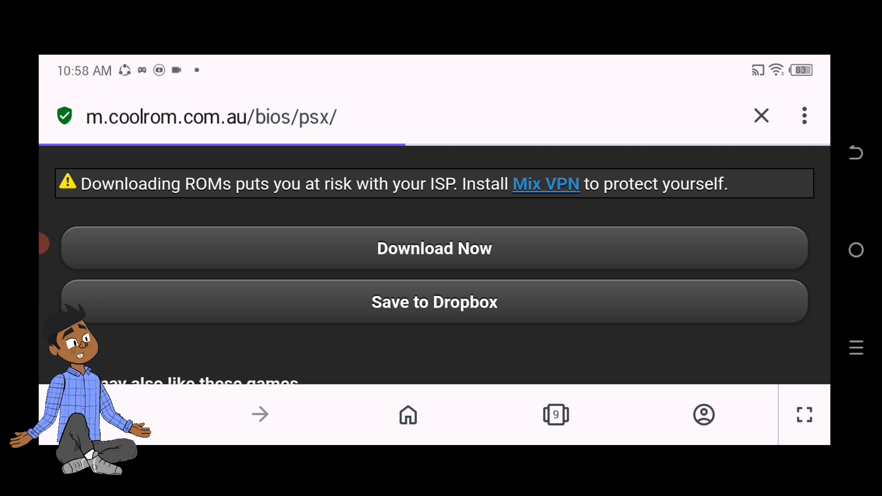
{"action": "left_click", "coordinate": [434, 248]}
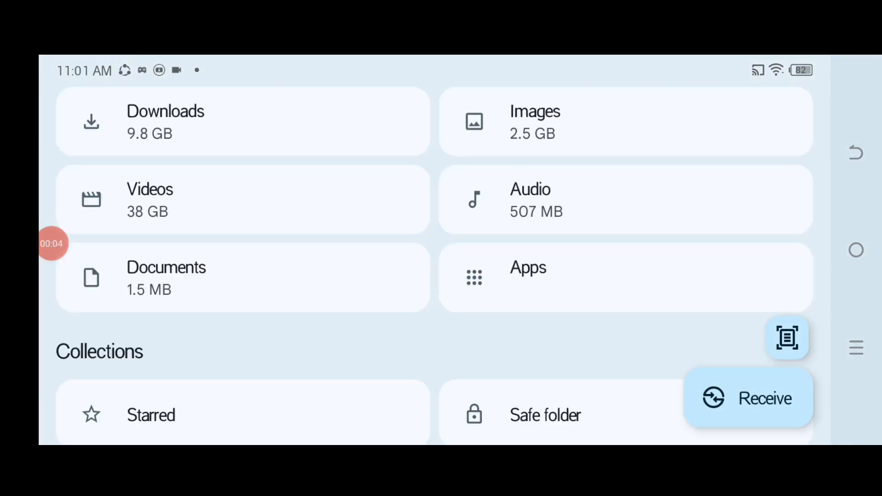
- Locate scph1001.bin in internal storage and choose to copy it elsewhere
{"action": "scroll", "scroll_direction": "down", "scroll_amount": 3}
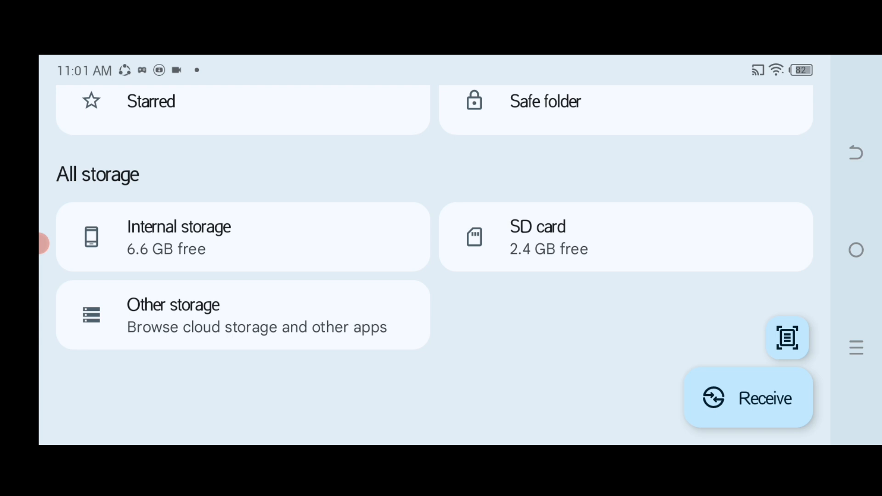
{"action": "left_click", "coordinate": [178, 236]}
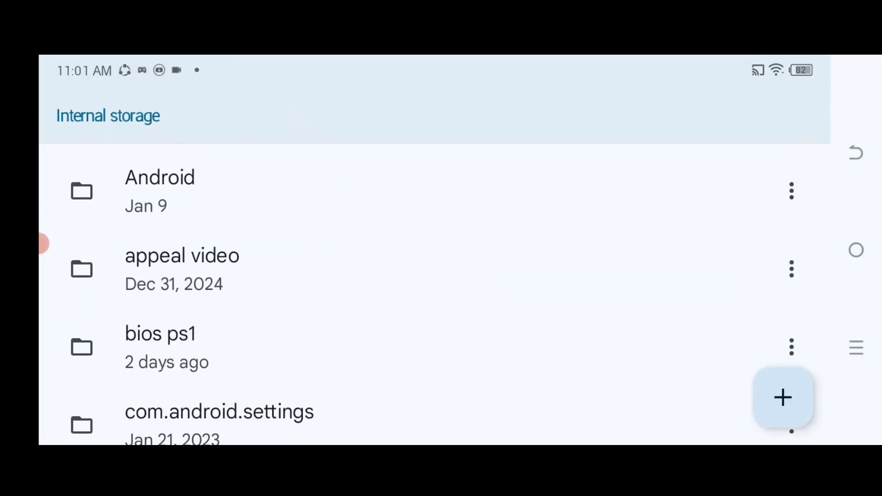
{"action": "scroll", "scroll_direction": "down", "scroll_amount": 3}
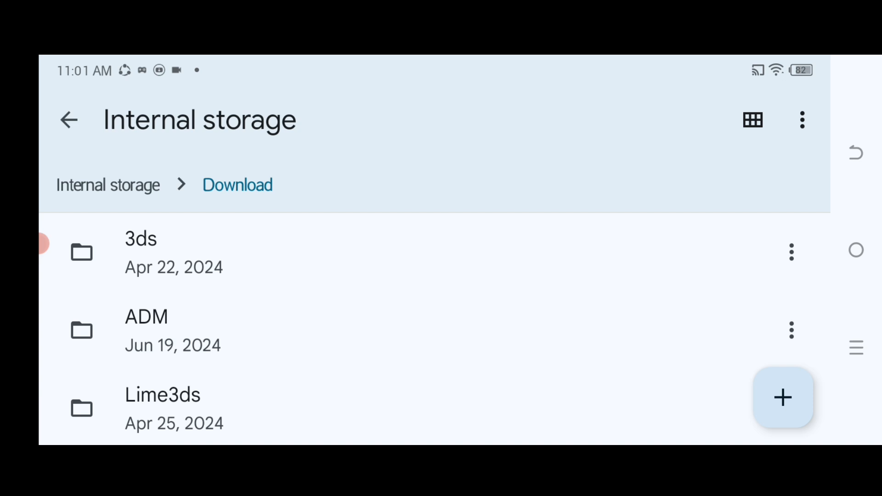
{"action": "scroll", "scroll_direction": "down", "scroll_amount": 3}
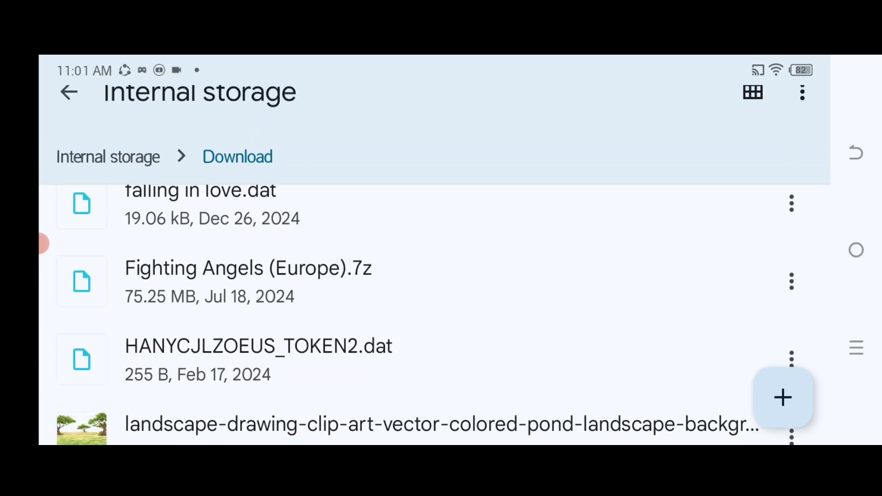
{"action": "scroll", "scroll_direction": "down", "scroll_amount": 3}
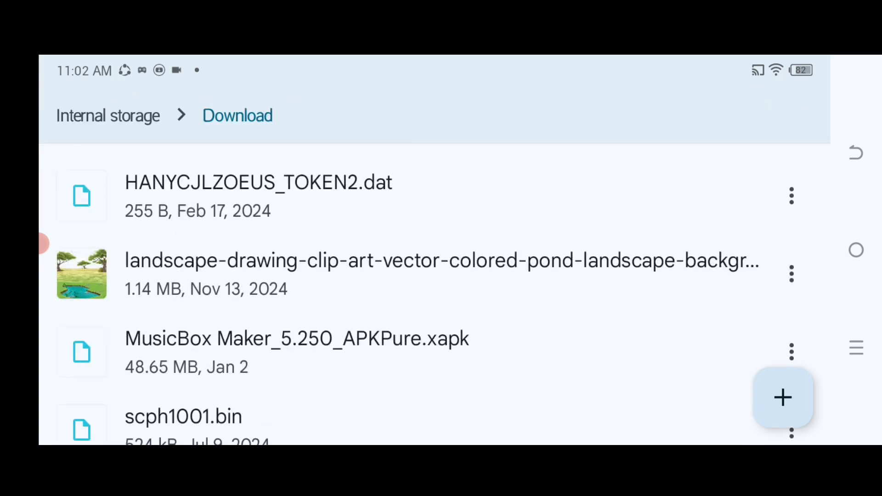
{"action": "scroll", "scroll_direction": "down", "scroll_amount": 3}
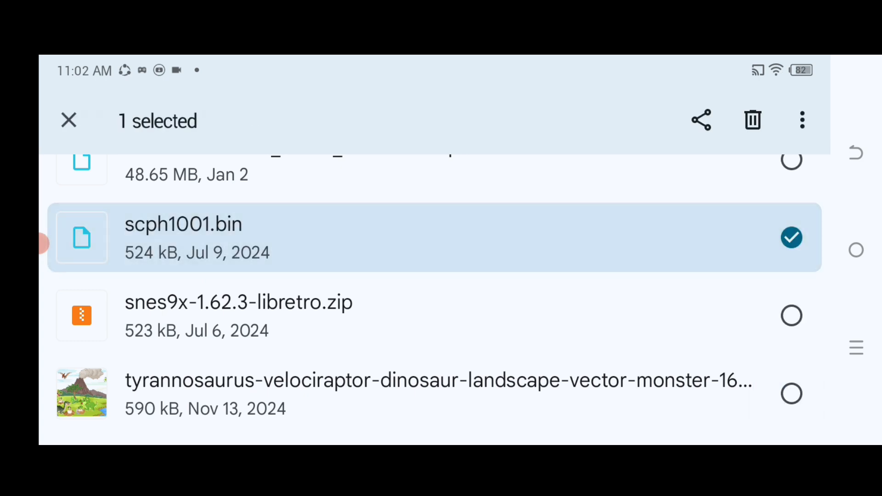
{"action": "left_click", "coordinate": [801, 120]}
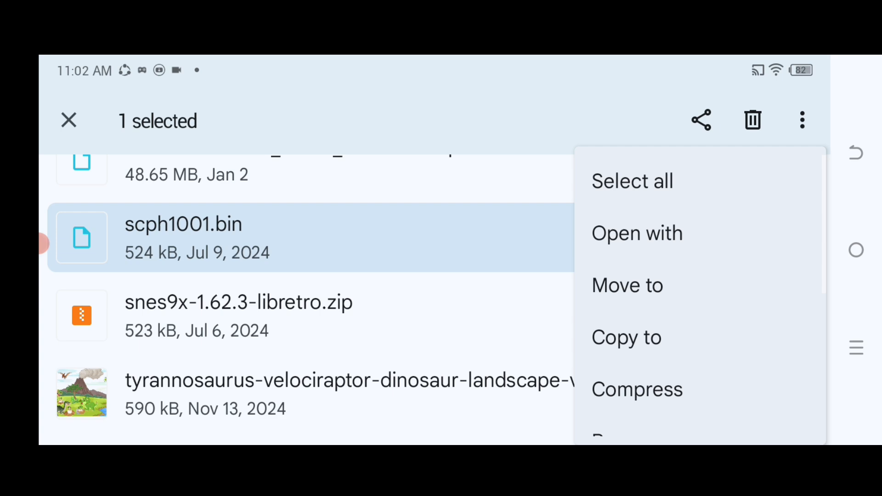
{"action": "left_click", "coordinate": [626, 337]}
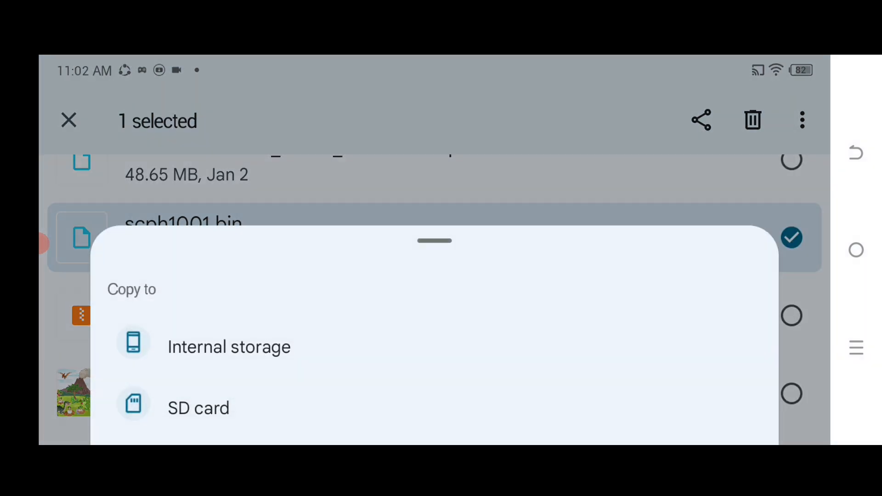
- Copy the BIOS file into Internal storage > epsxe > bios and return to the storage folders
{"action": "left_click", "coordinate": [229, 346]}
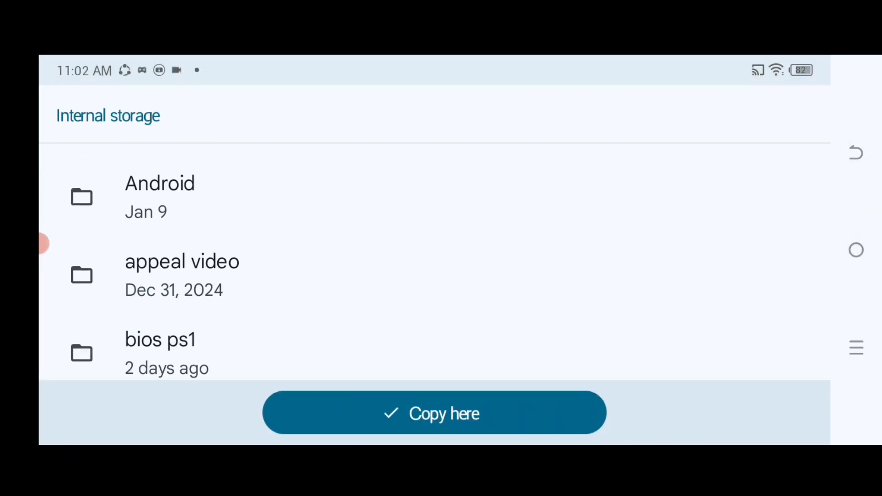
{"action": "scroll", "scroll_direction": "down", "scroll_amount": 3}
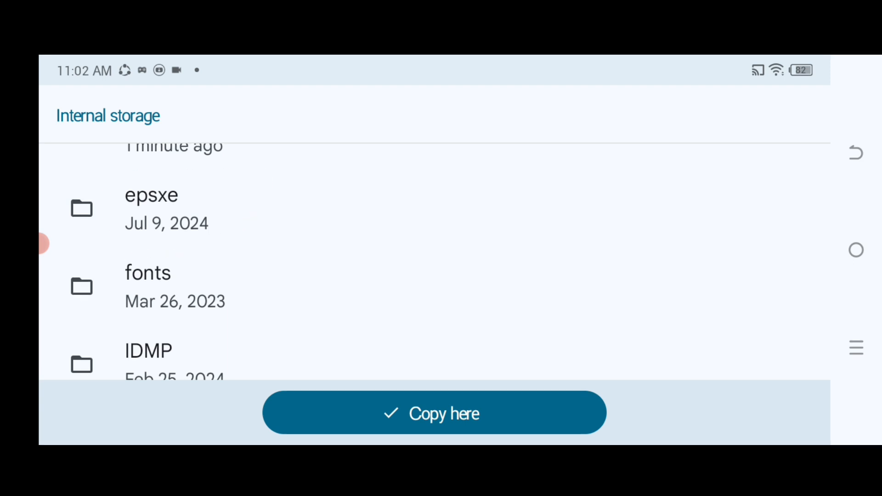
{"action": "left_click", "coordinate": [152, 194]}
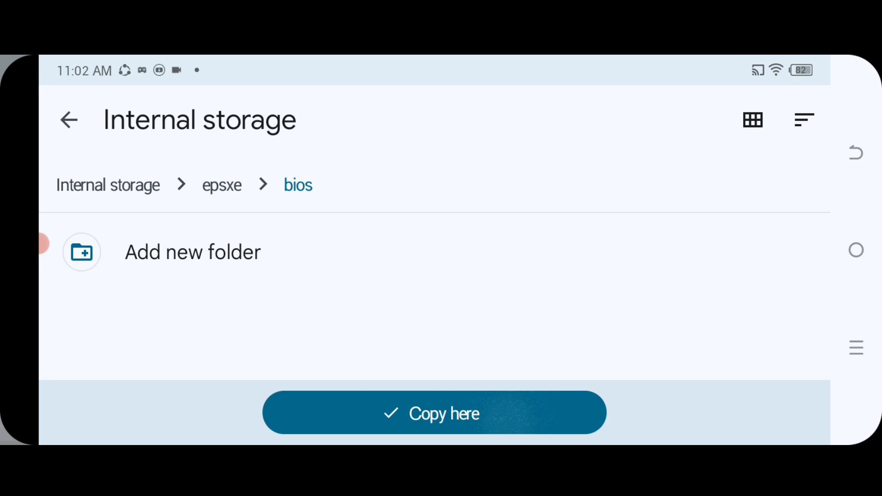
{"action": "left_click", "coordinate": [434, 412]}
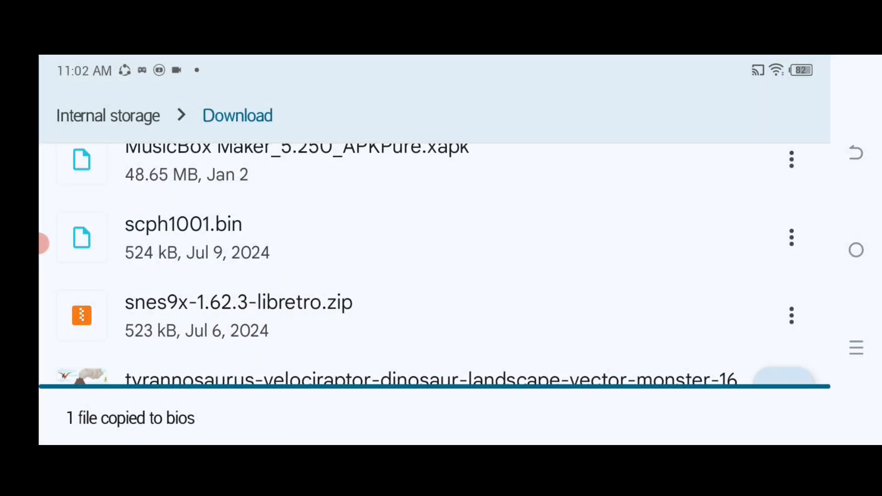
{"action": "left_click", "coordinate": [107, 116]}
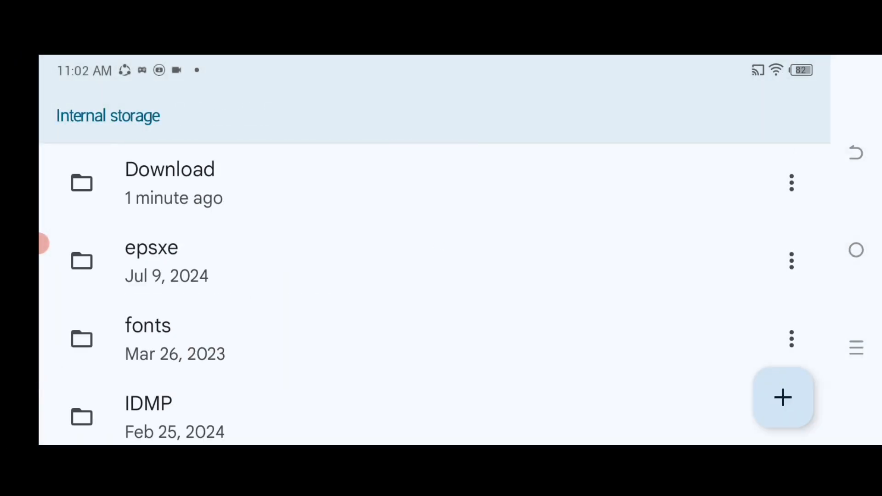
{"action": "left_click", "coordinate": [151, 260]}
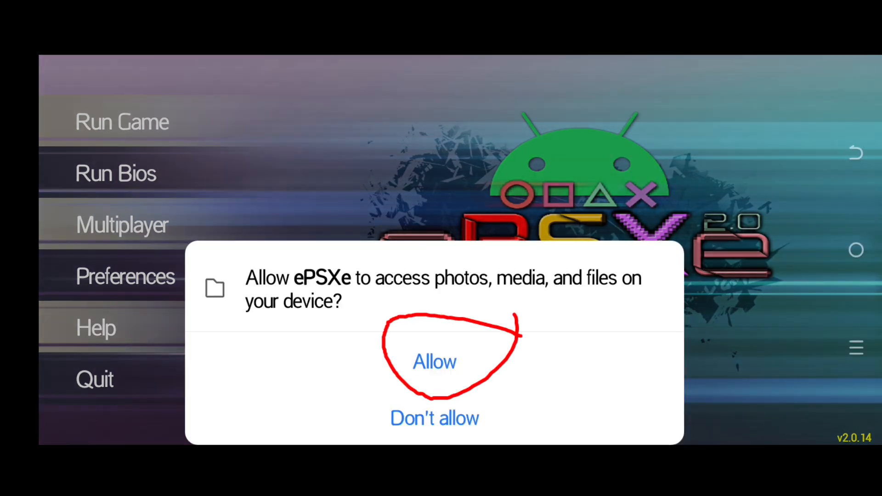
- Allow ePSXe file access and run Crash Bandicoot from the game list
{"action": "left_click", "coordinate": [434, 361]}
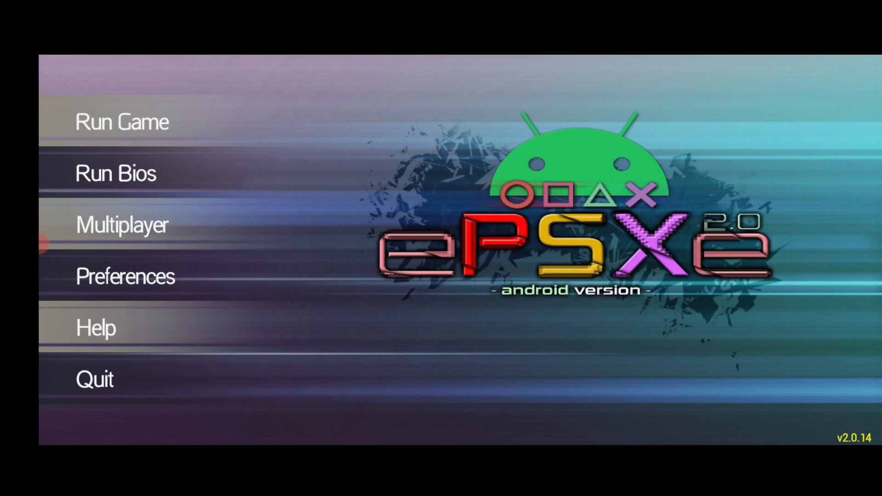
{"action": "left_click", "coordinate": [121, 122]}
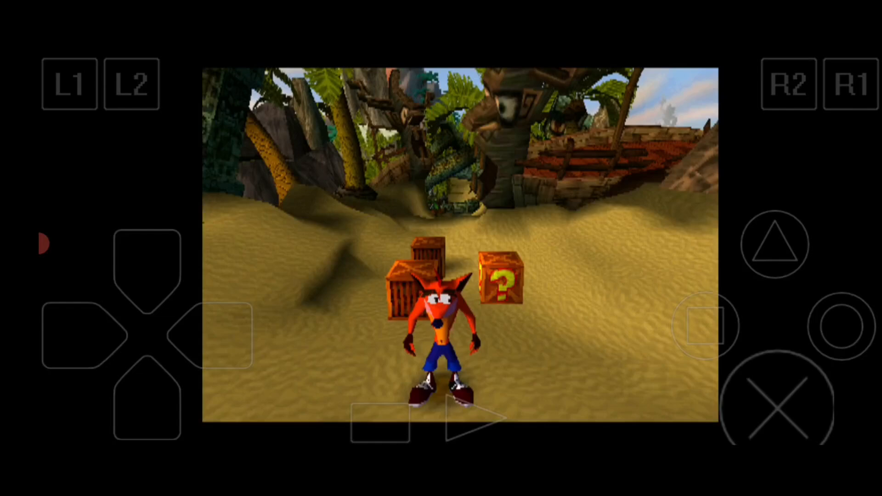
{"action": "left_click", "coordinate": [96, 335]}
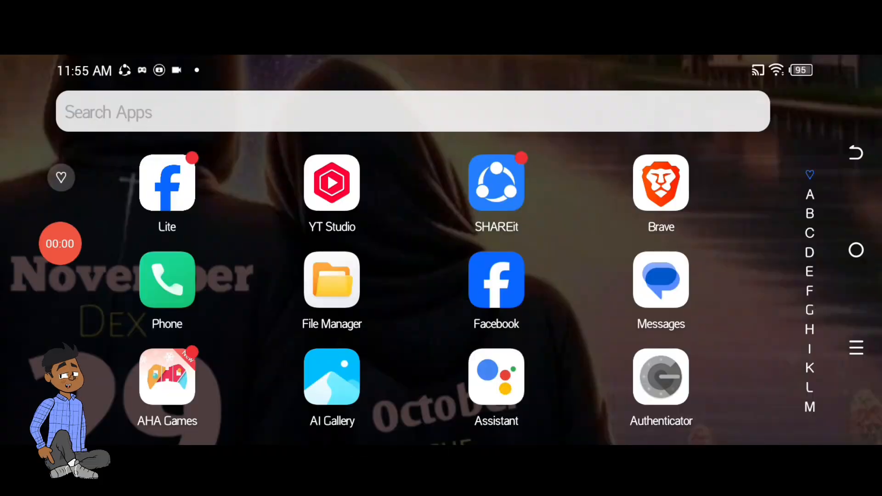
- Scroll the Google results for 'epsxe' down to the APKPure entry for ePSXe for Android 2.0.14
{"action": "scroll", "scroll_direction": "down", "scroll_amount": 3}
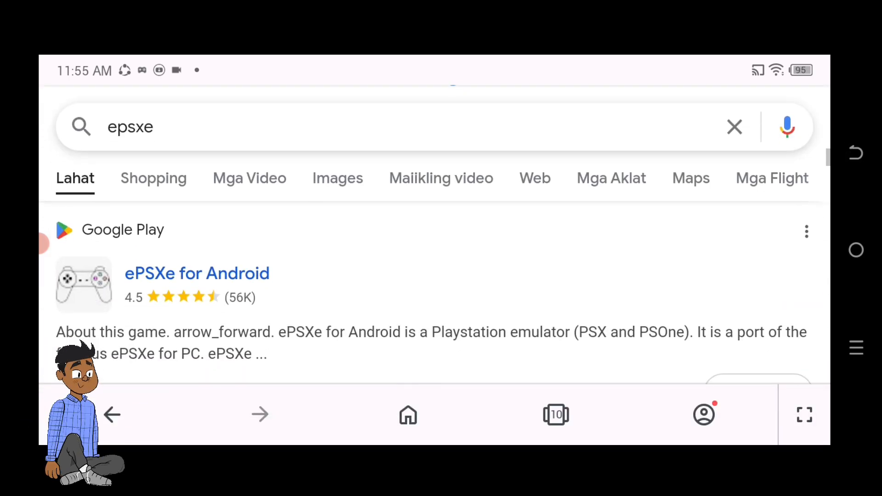
{"action": "scroll", "scroll_direction": "down", "scroll_amount": 3}
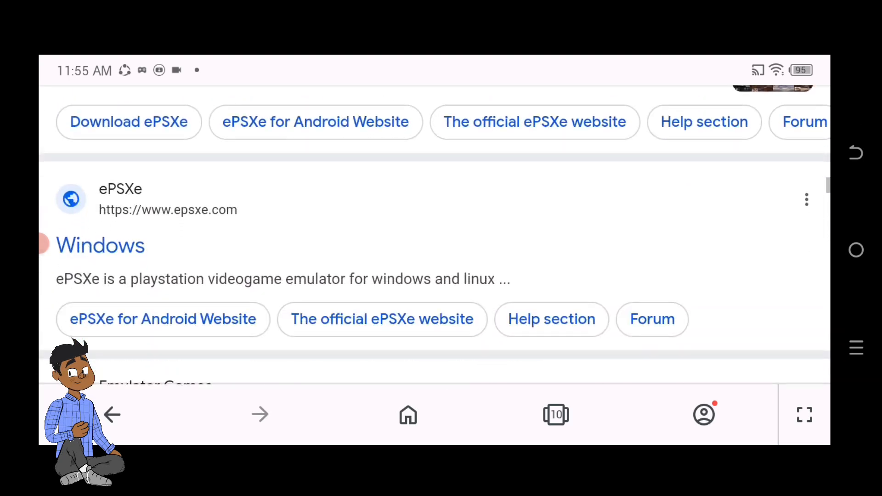
{"action": "scroll", "scroll_direction": "down", "scroll_amount": 3}
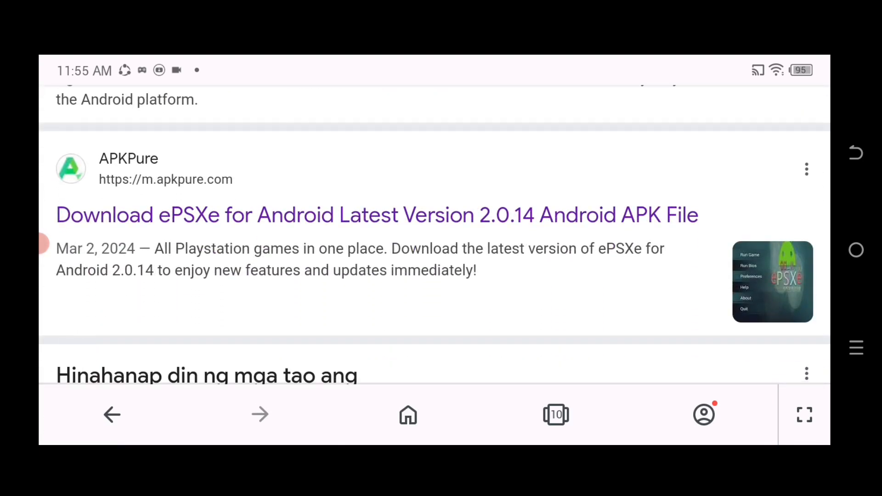
- From the APKPure ePSXe 2.0.14 page, download the 10.5 MB APK
{"action": "left_click", "coordinate": [377, 215]}
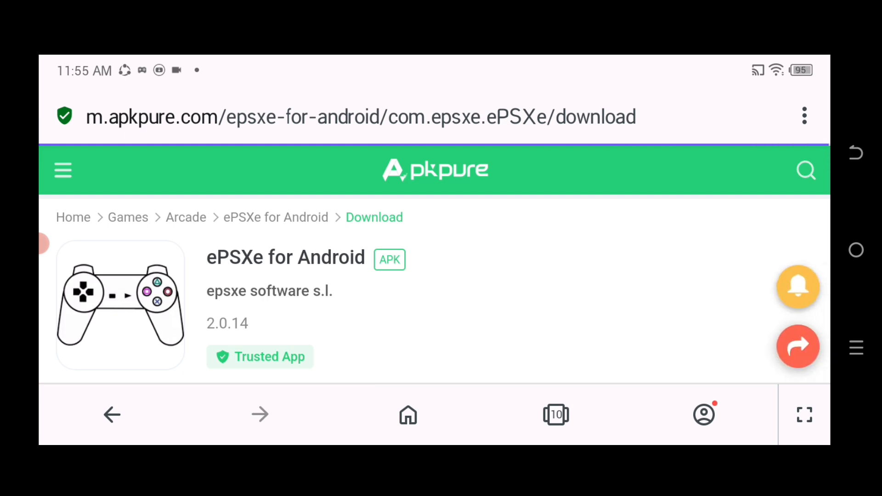
{"action": "scroll", "scroll_direction": "down", "scroll_amount": 3}
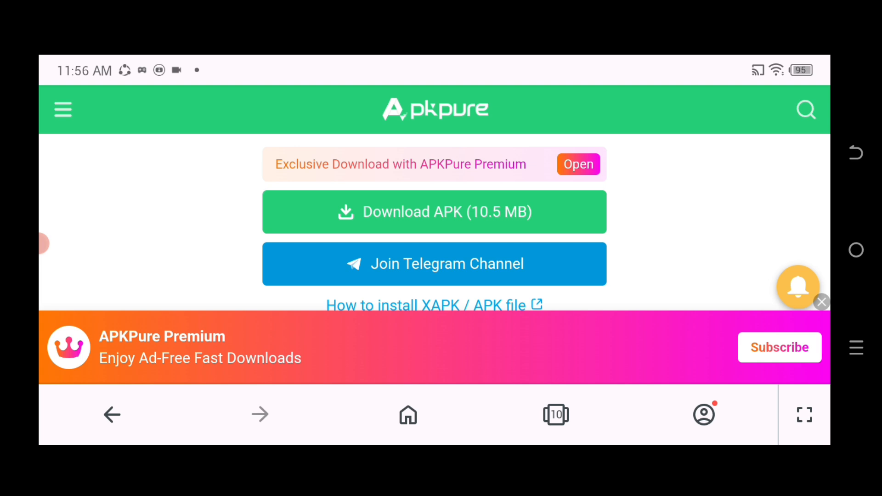
{"action": "left_click", "coordinate": [434, 212]}
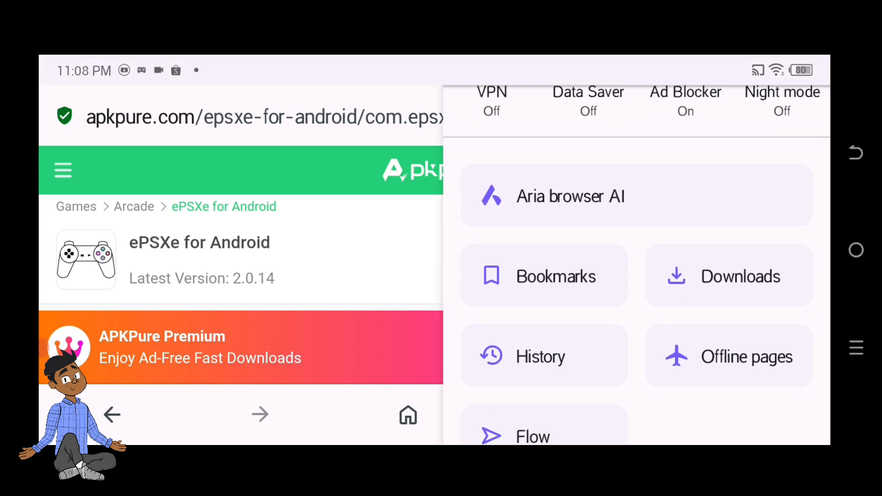
- From Opera's downloads, launch ePSXe for Android_2.0.14_APKPure-1.apk to install it
{"action": "left_click", "coordinate": [741, 277]}
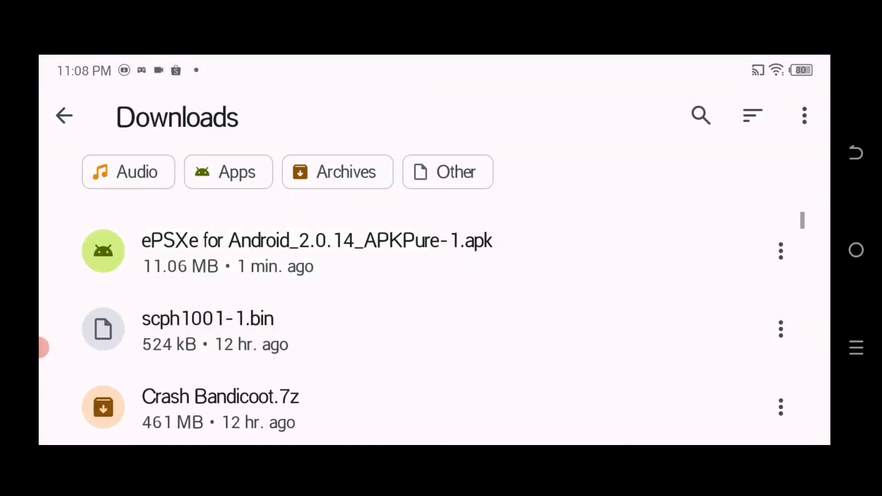
{"action": "left_click", "coordinate": [317, 251]}
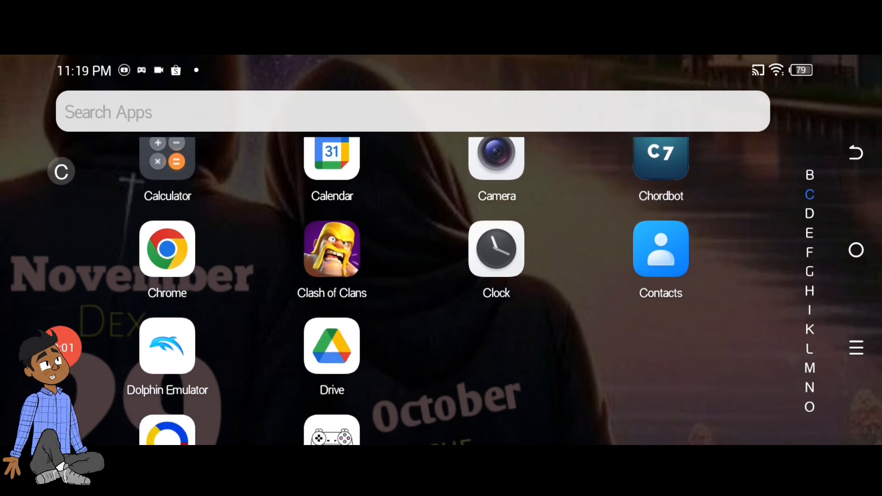
- Launch ePSXe with 'No, go to gui', allow file access, and show the Games list with Crash Bandicoot
{"action": "scroll", "scroll_direction": "down", "scroll_amount": 3}
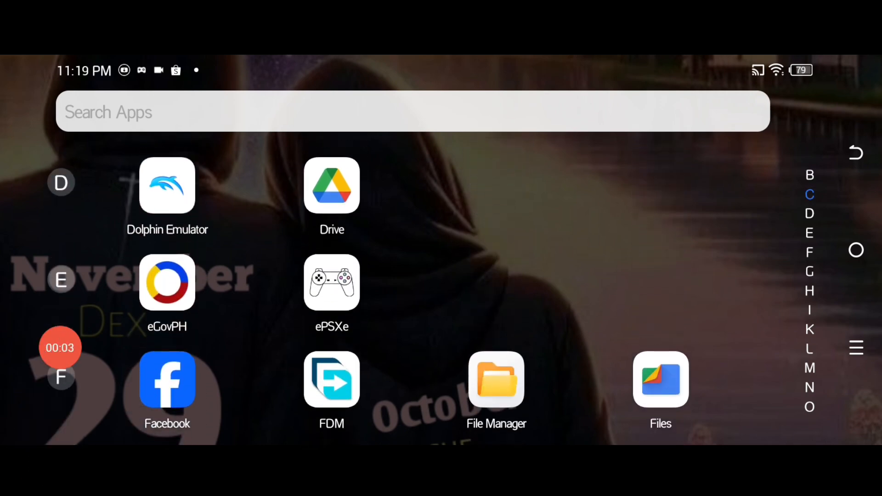
{"action": "left_click", "coordinate": [332, 282]}
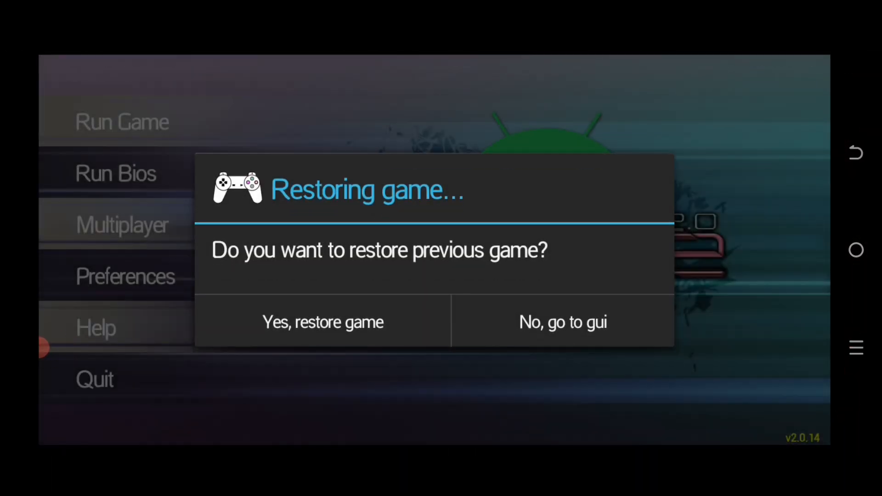
{"action": "left_click", "coordinate": [562, 322]}
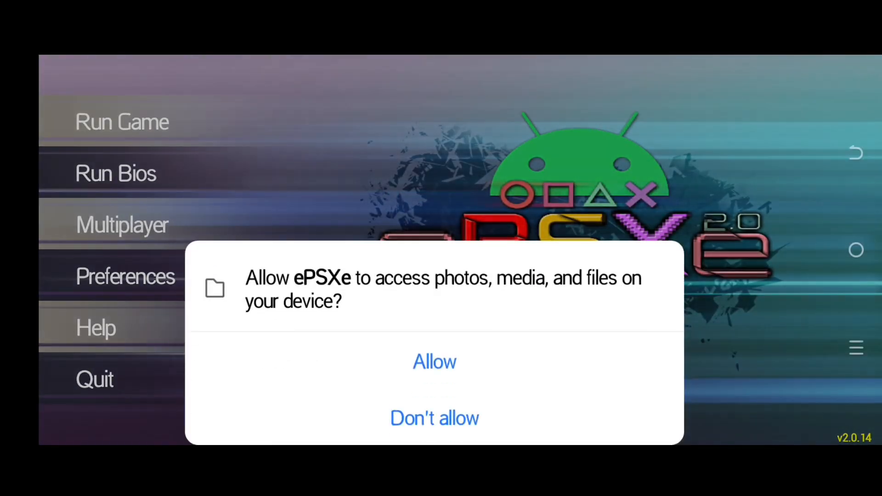
{"action": "left_click", "coordinate": [435, 361]}
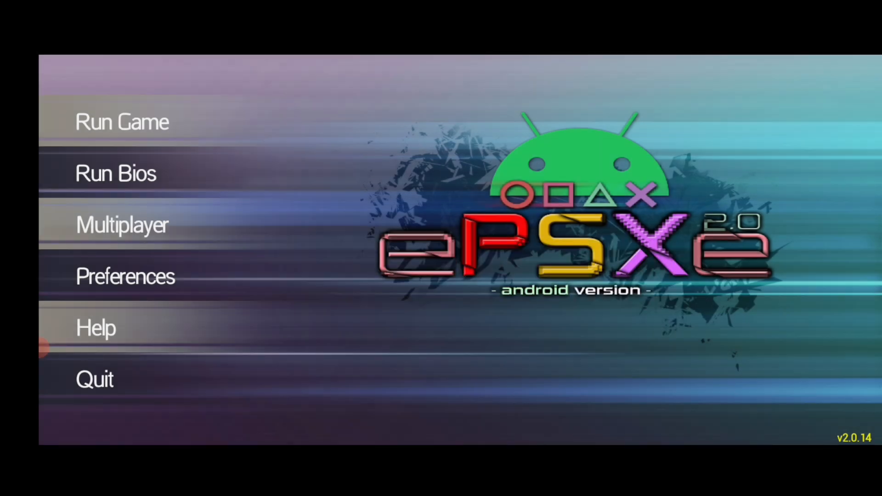
{"action": "left_click", "coordinate": [122, 122]}
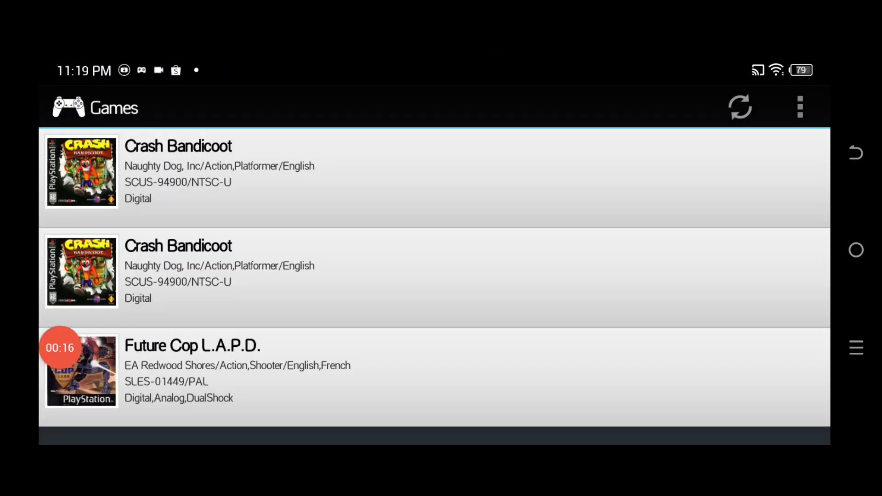